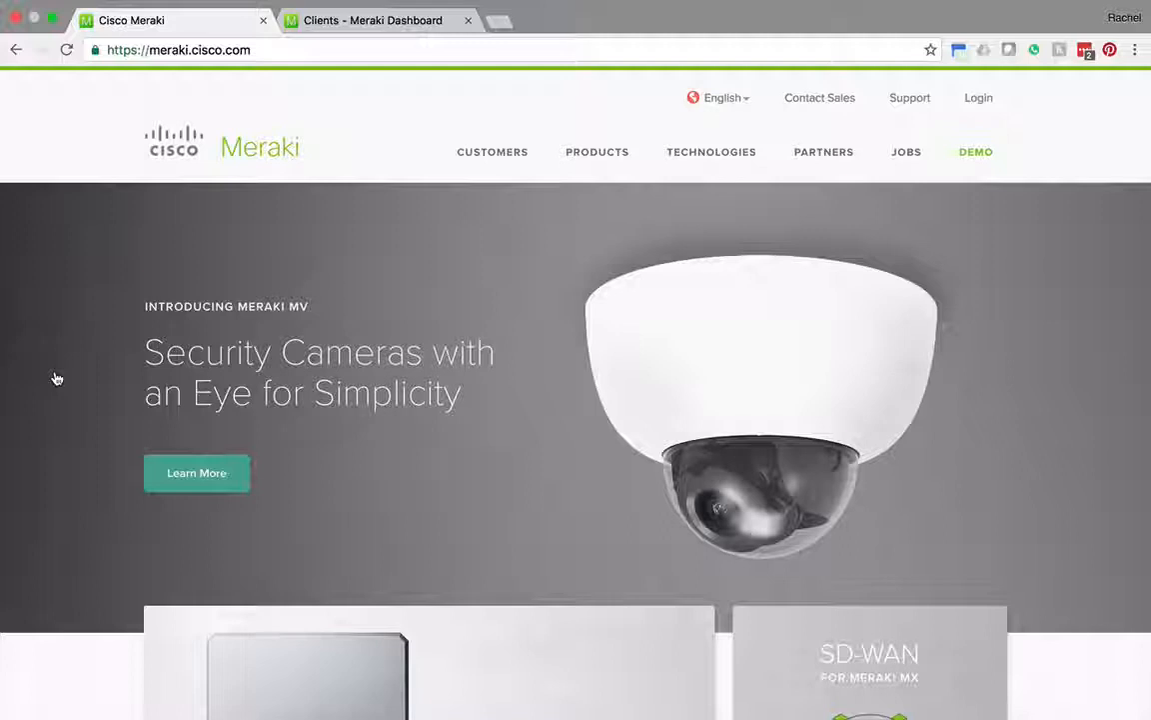
mouse_move(167, 318)
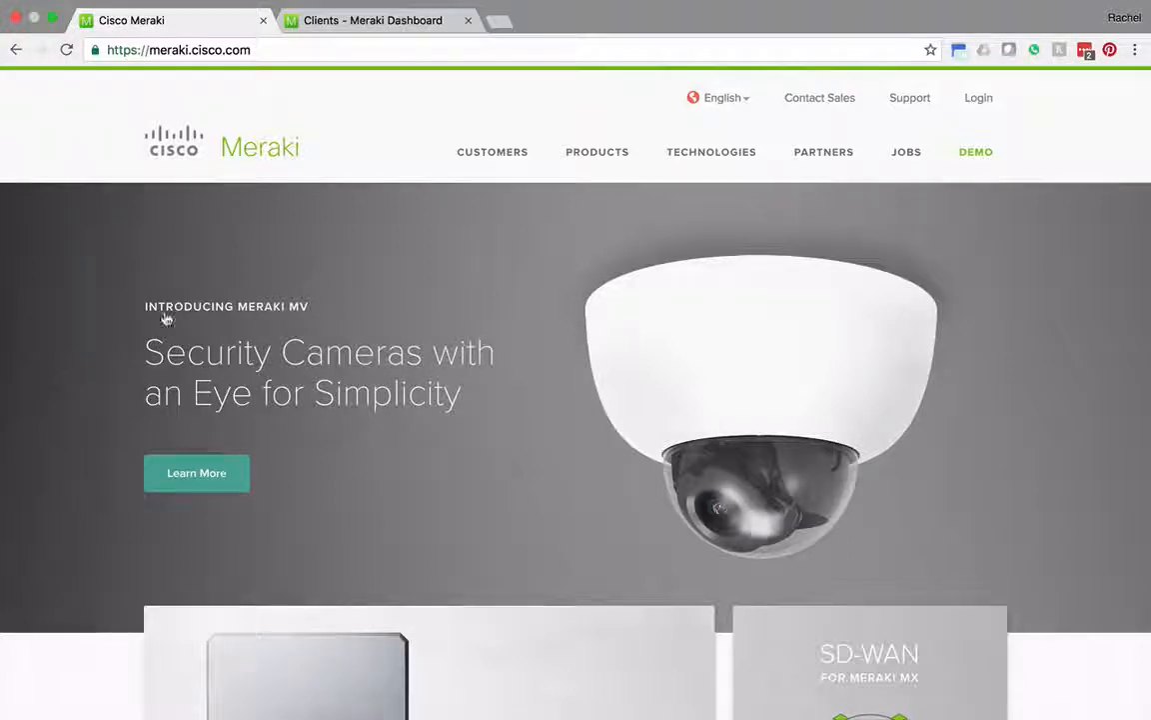
mouse_move(978, 97)
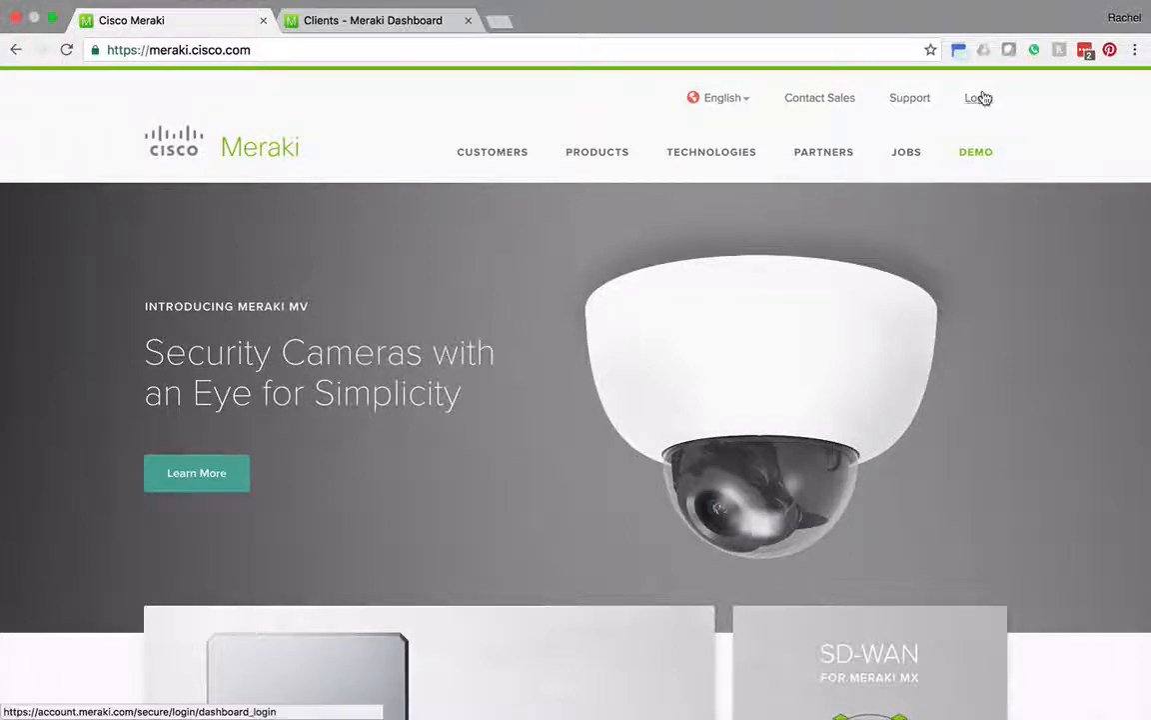
Go to the Meraki Dashboard sign-in from the meraki.cisco.com home page.
click(975, 98)
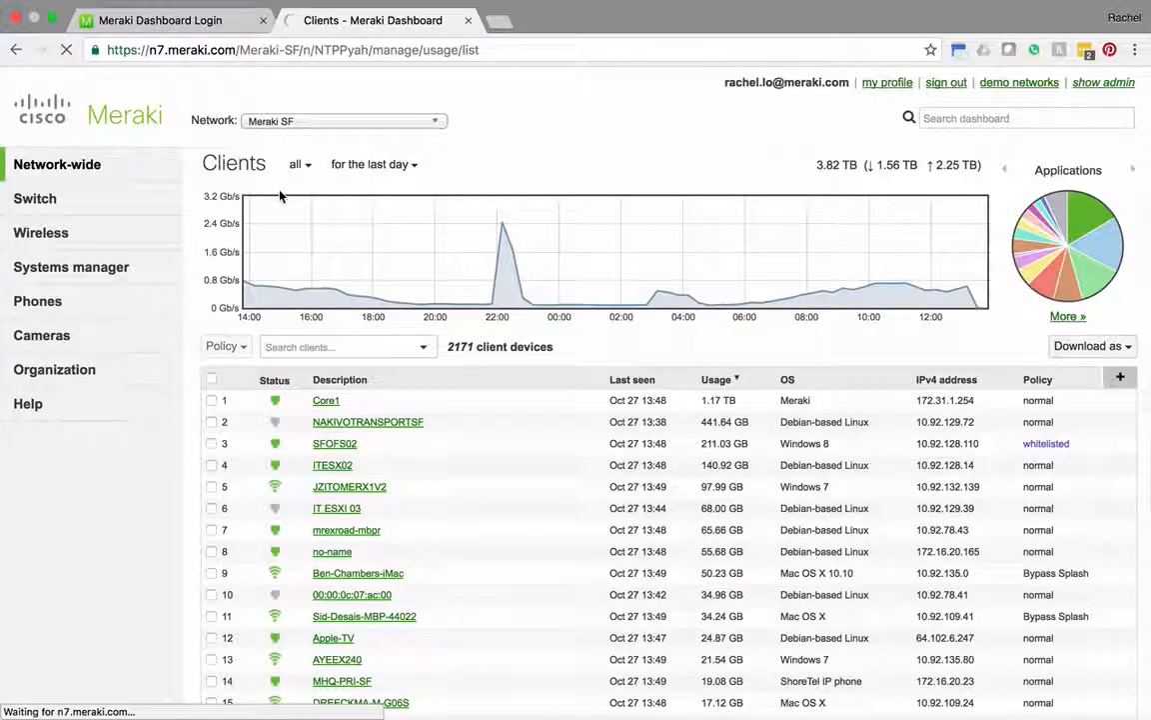
Open the Cameras list and filter it by 'biscotti'.
click(42, 335)
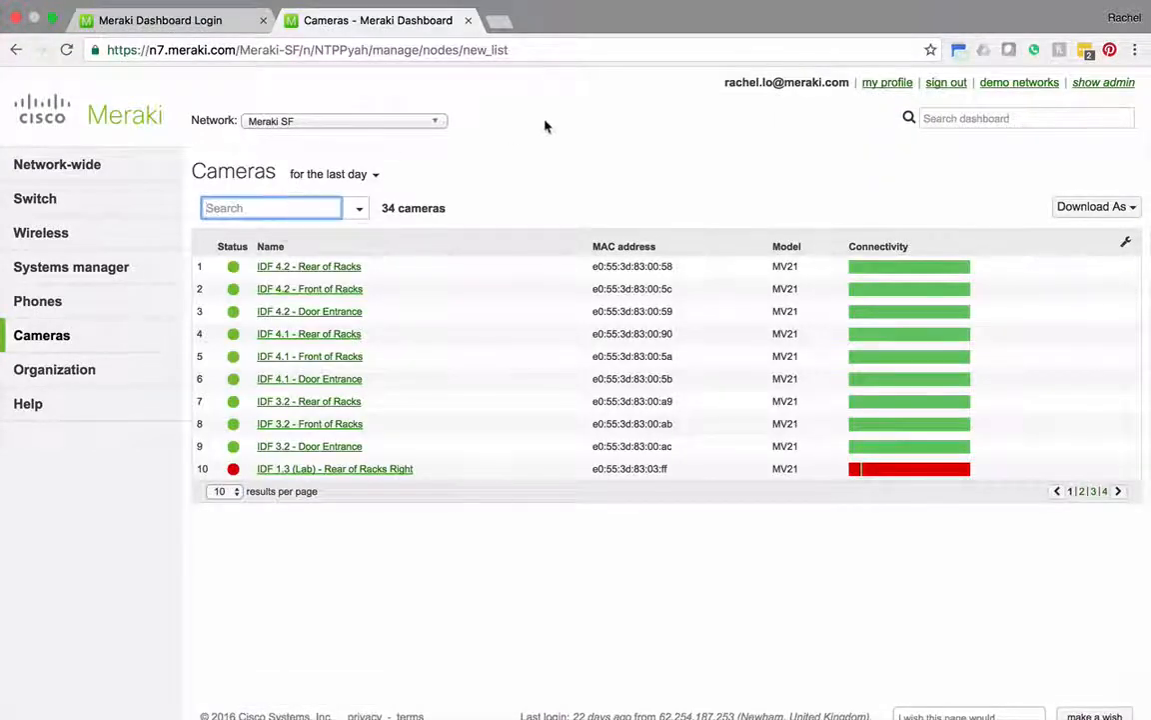
text(biscotti)
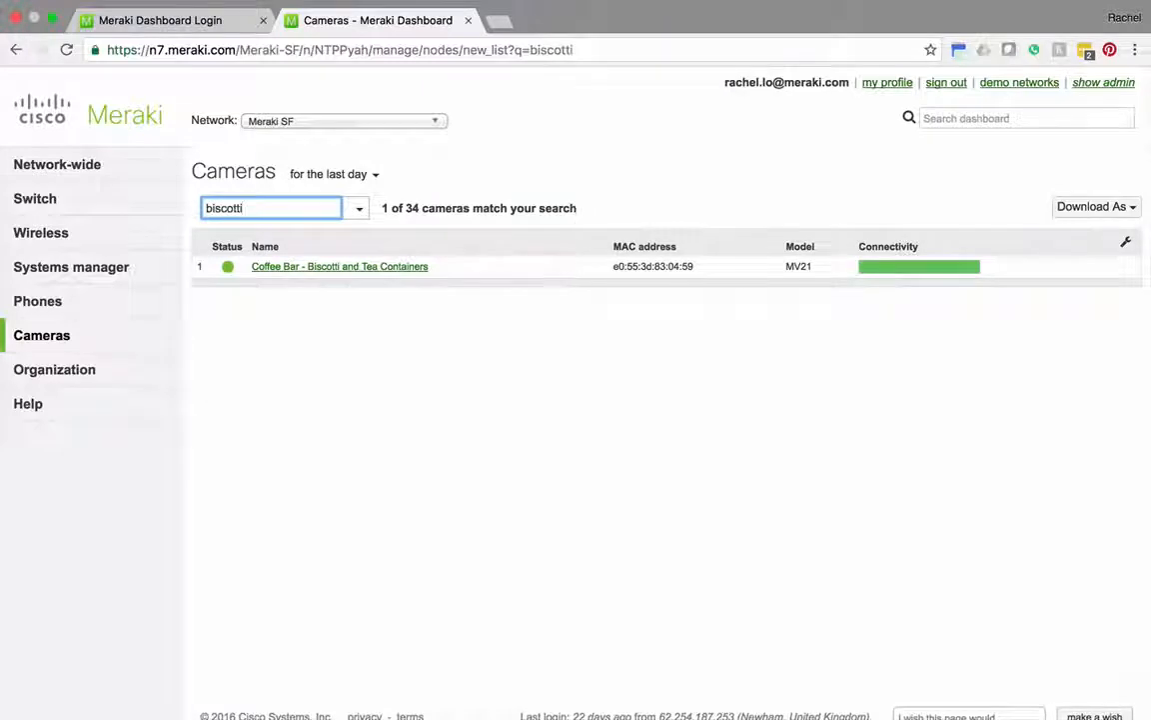
Open the Coffee Bar - Biscotti and Tea Containers camera video and its day-and-time chooser.
click(339, 266)
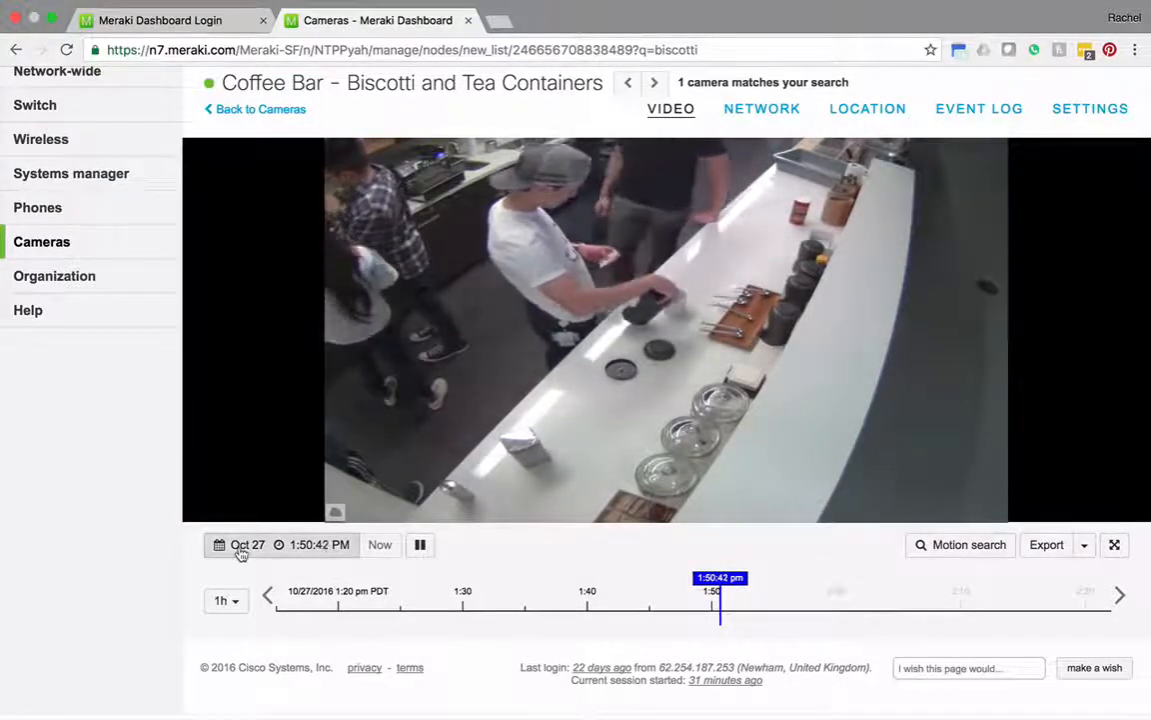
click(247, 545)
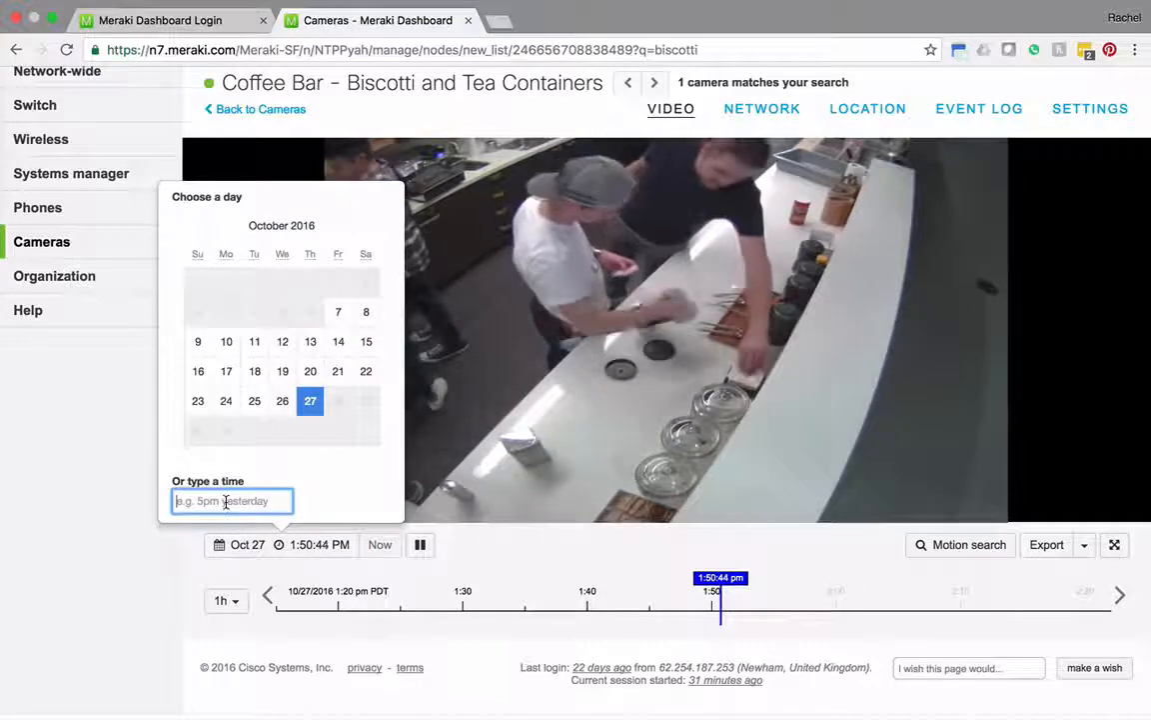
Set playback to 2pm on October 24.
text(2pm)
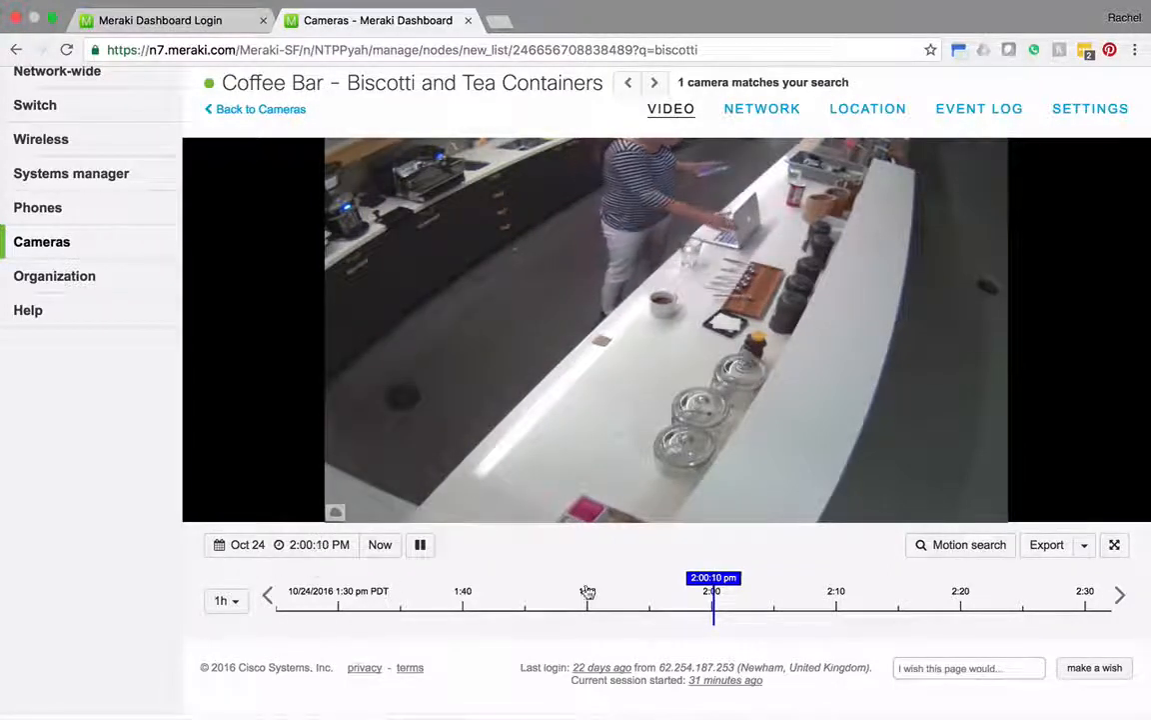
Set the timeline span to 24h and start a motion search on the glass jar region.
click(223, 598)
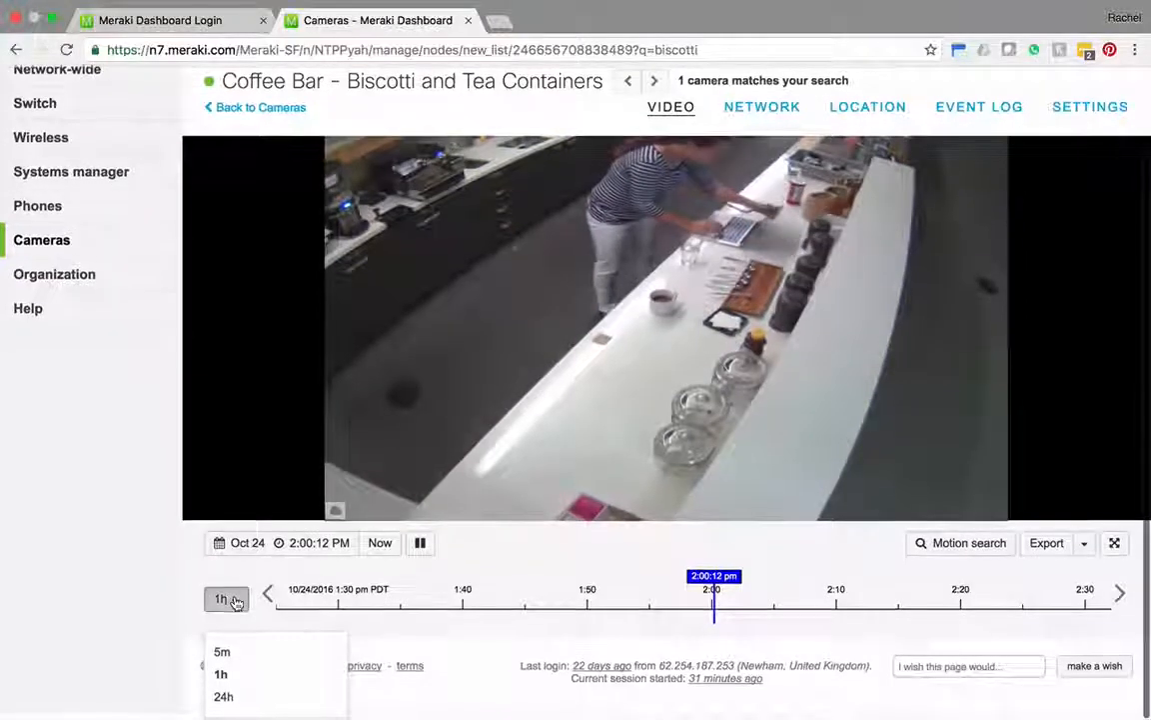
click(223, 697)
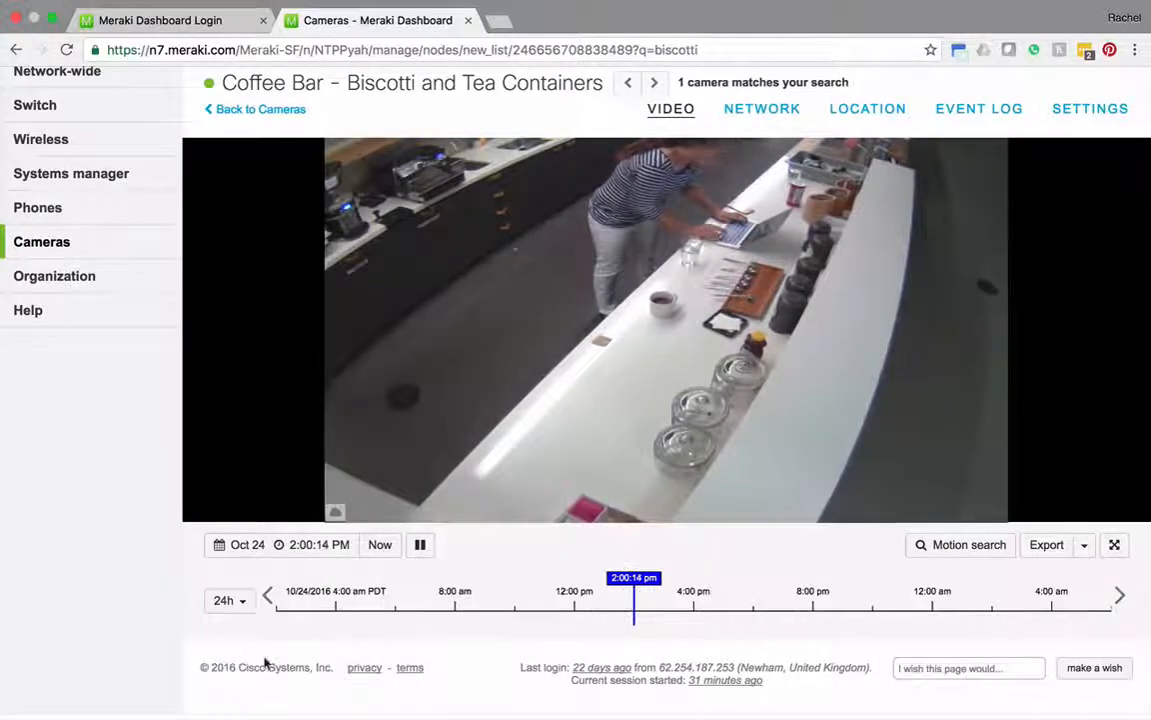
click(959, 543)
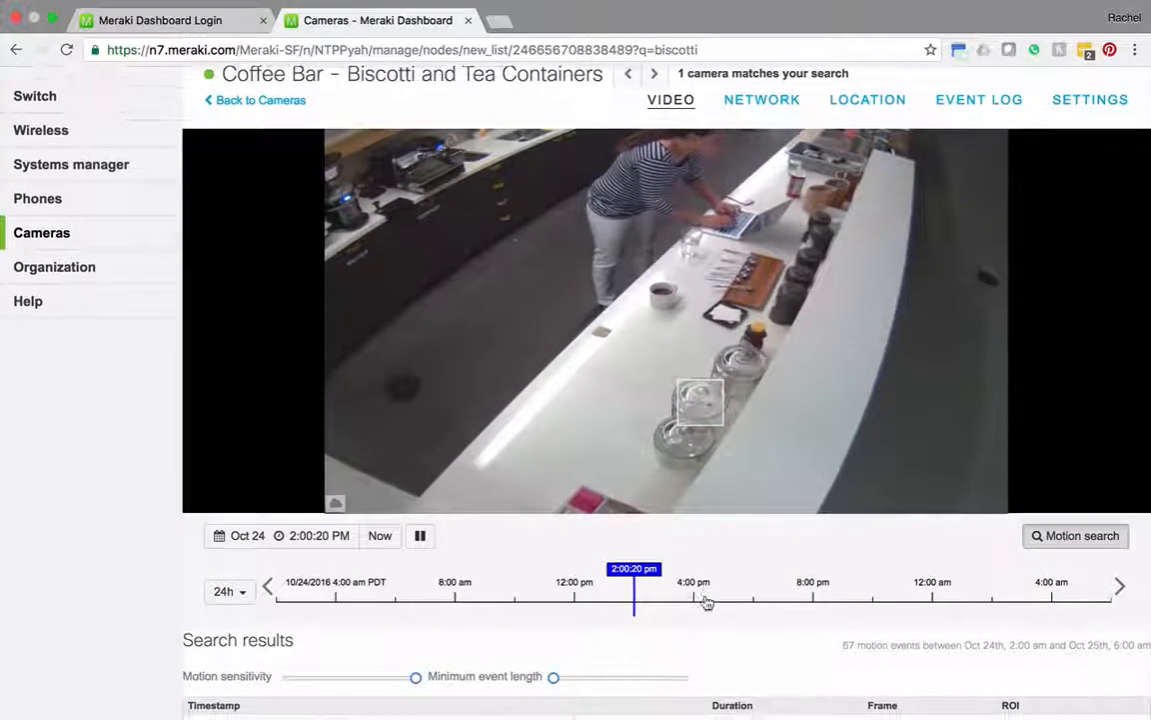
Sort motion search results by ROI descending and play the 11:21:19 am event.
scroll(down, 3)
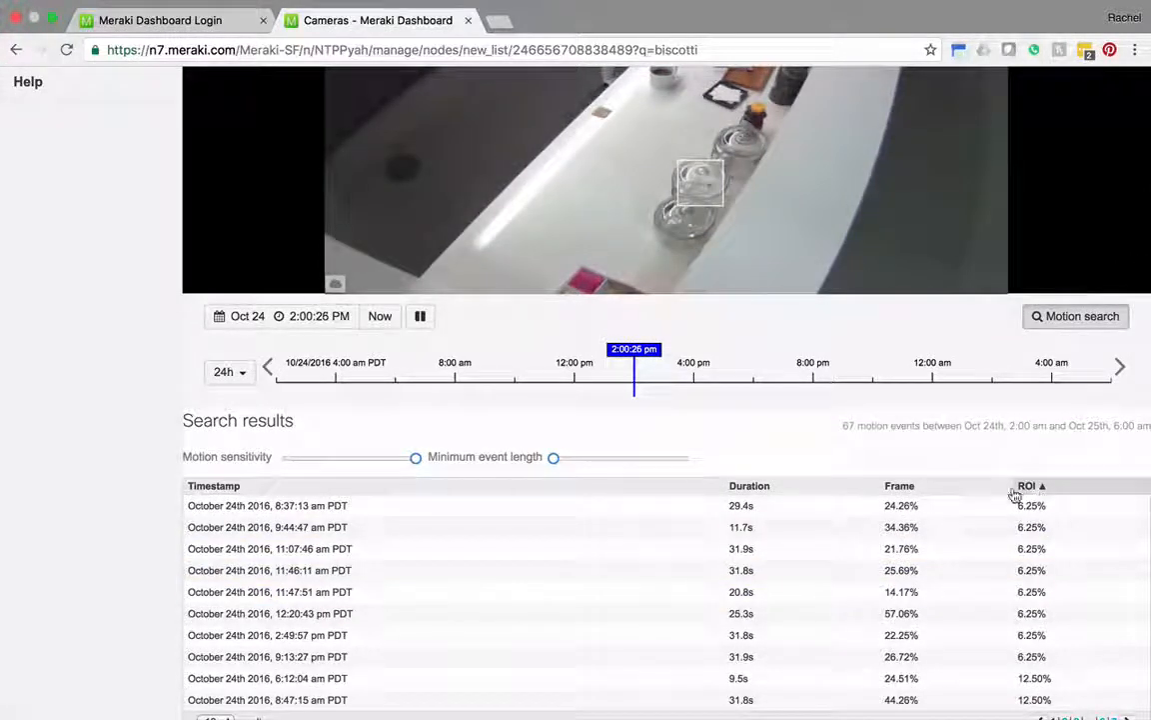
click(1027, 486)
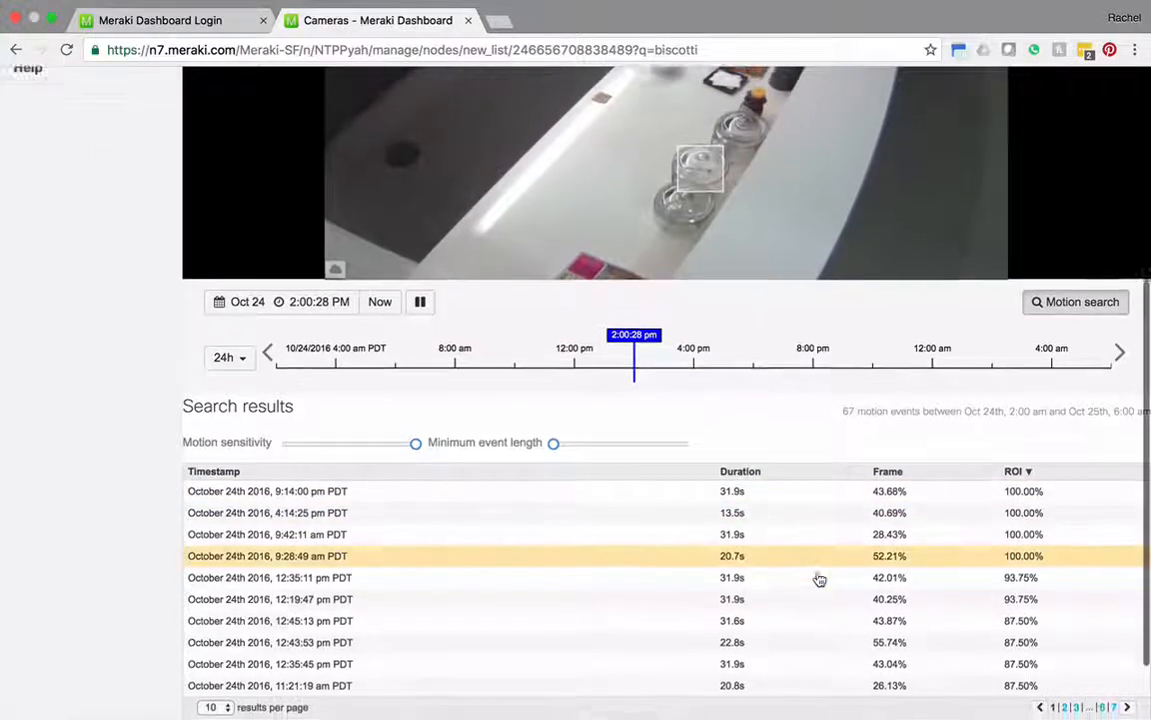
scroll(down, 3)
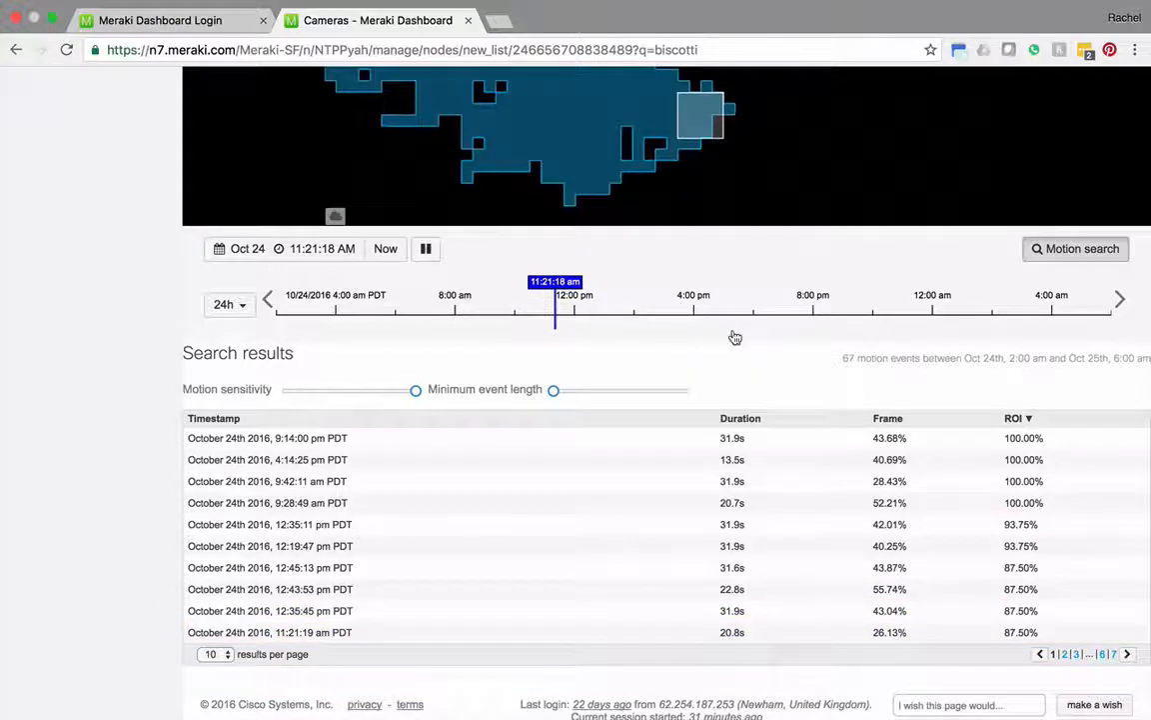
scroll(up, 3)
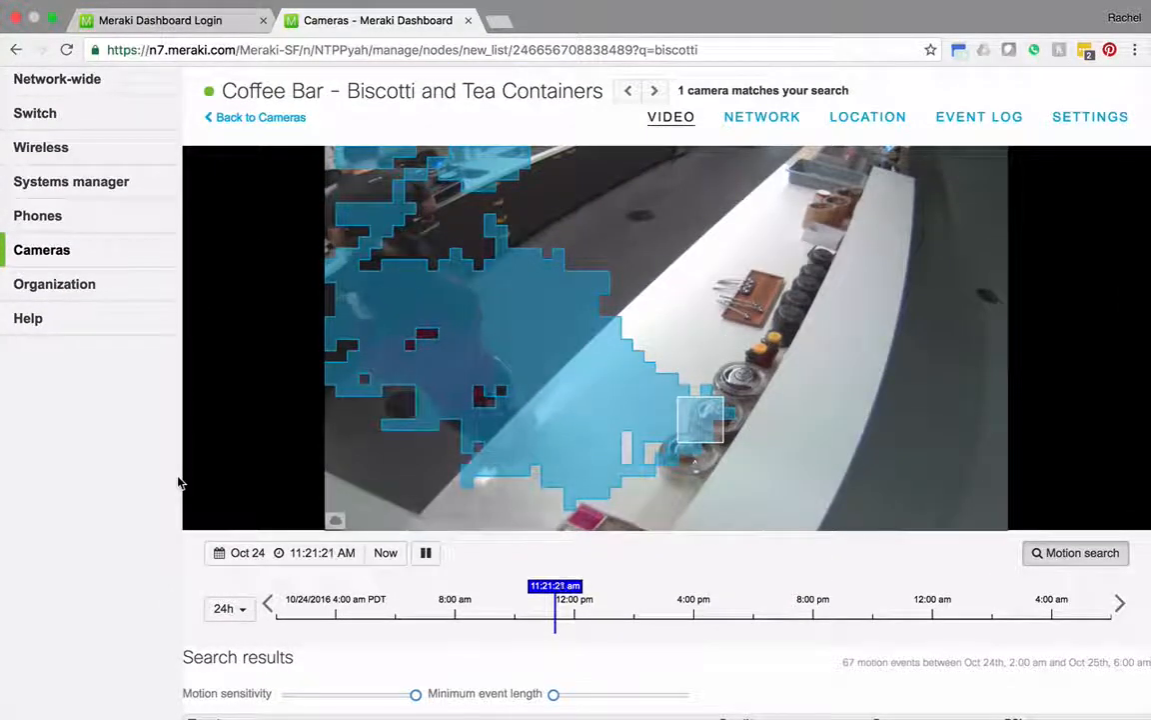